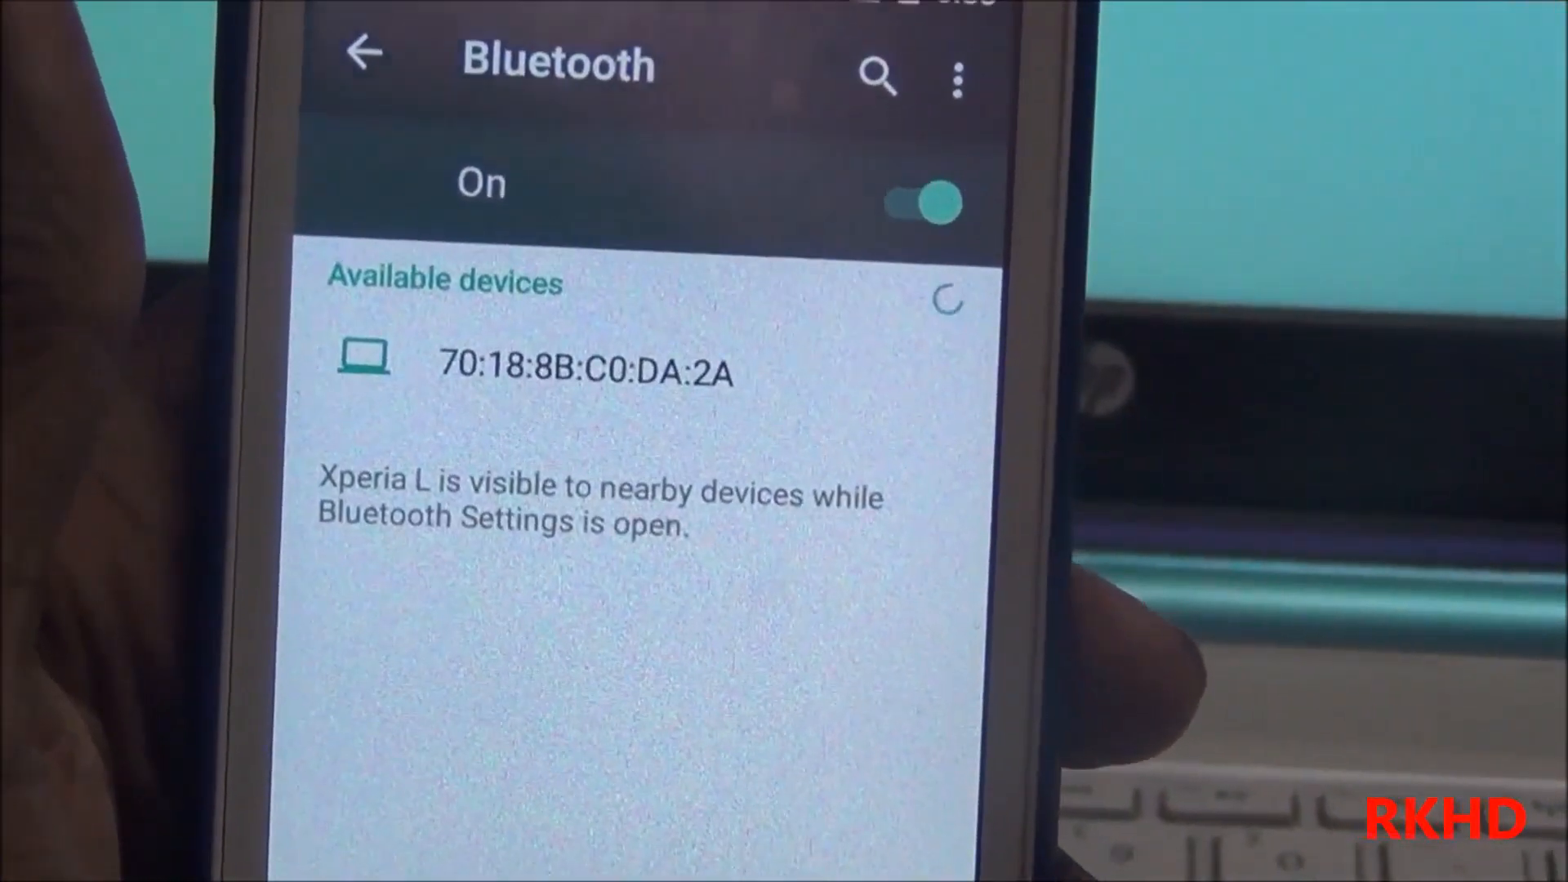
Select the laptop RAHUL under Available devices to begin Bluetooth pairing.
left_click(582, 371)
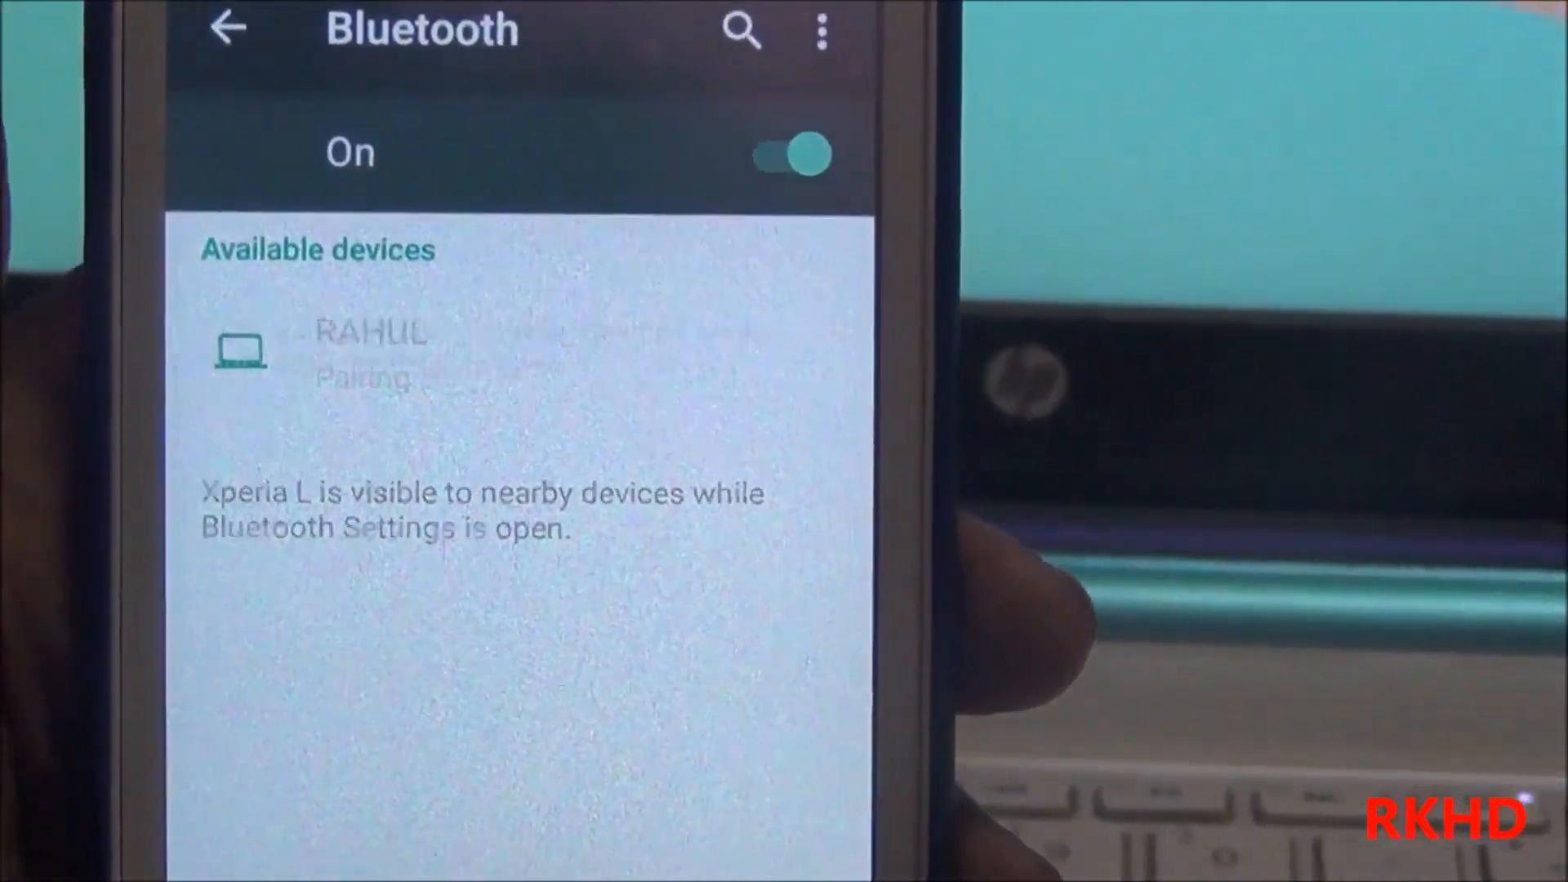